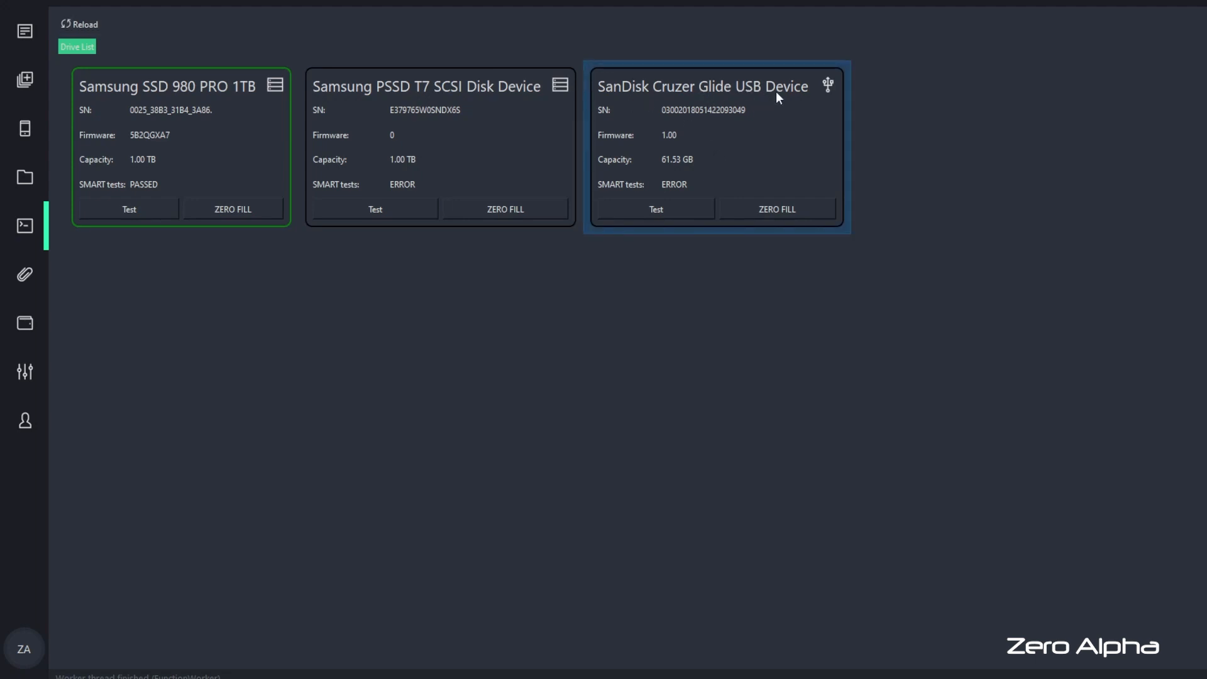
{"action": "mouse_move", "coordinate": [675, 261]}
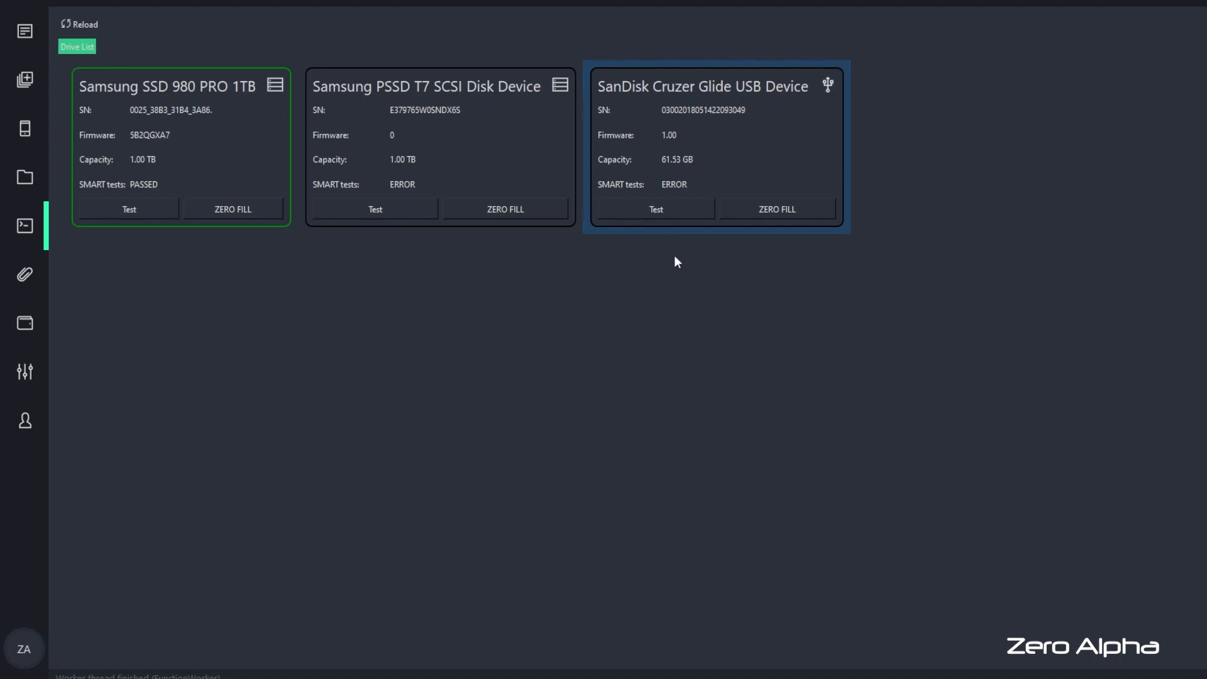
{"action": "mouse_move", "coordinate": [664, 334]}
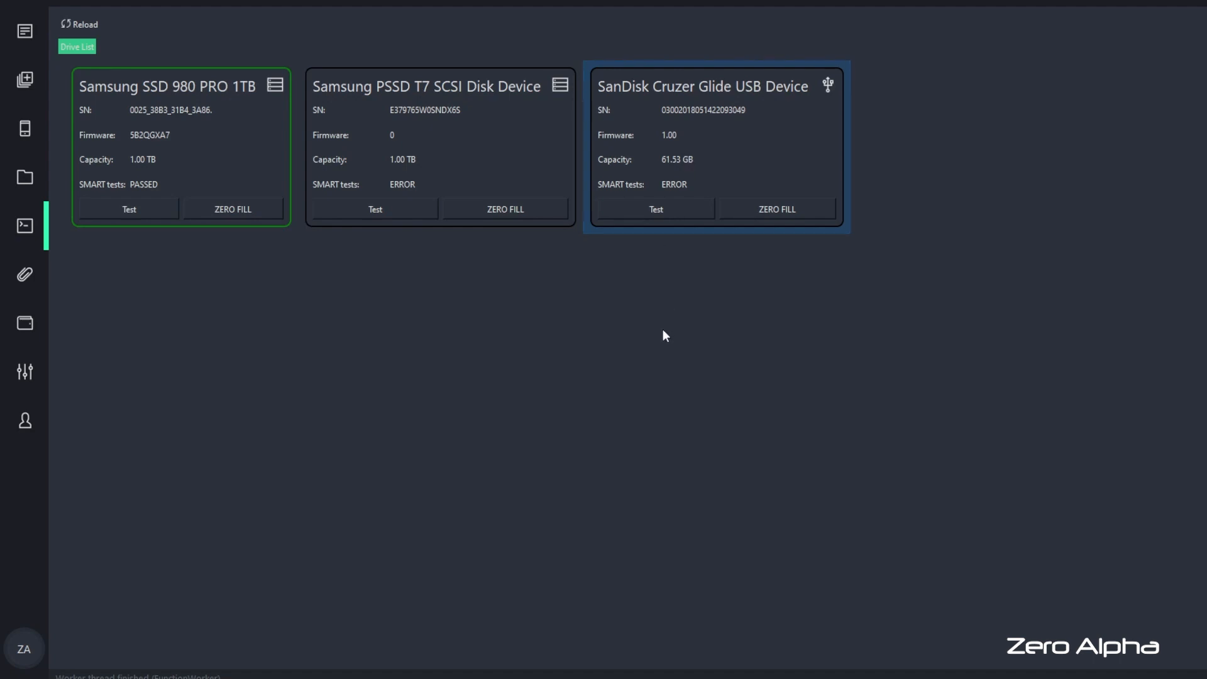